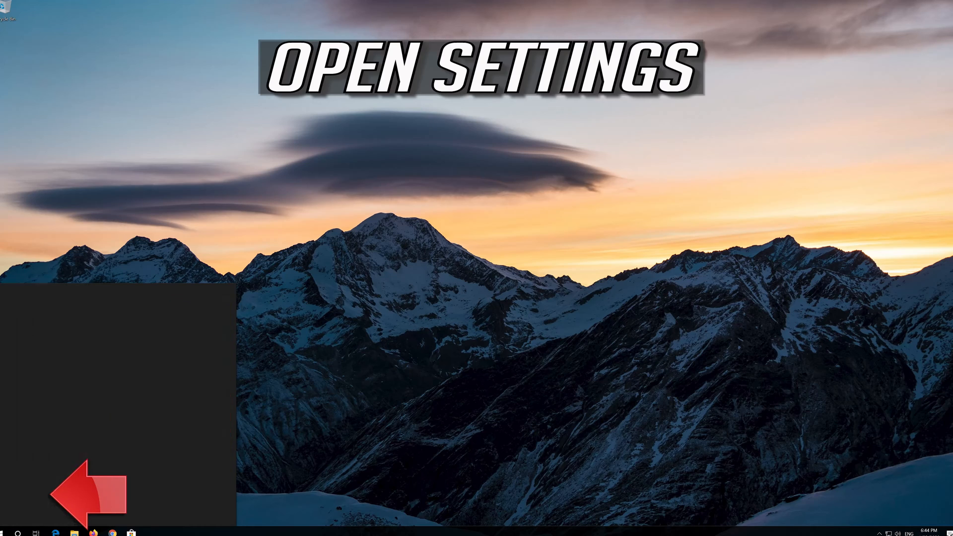
Open Windows Settings and go to Update & Security.
{"action": "left_click", "coordinate": [150, 533]}
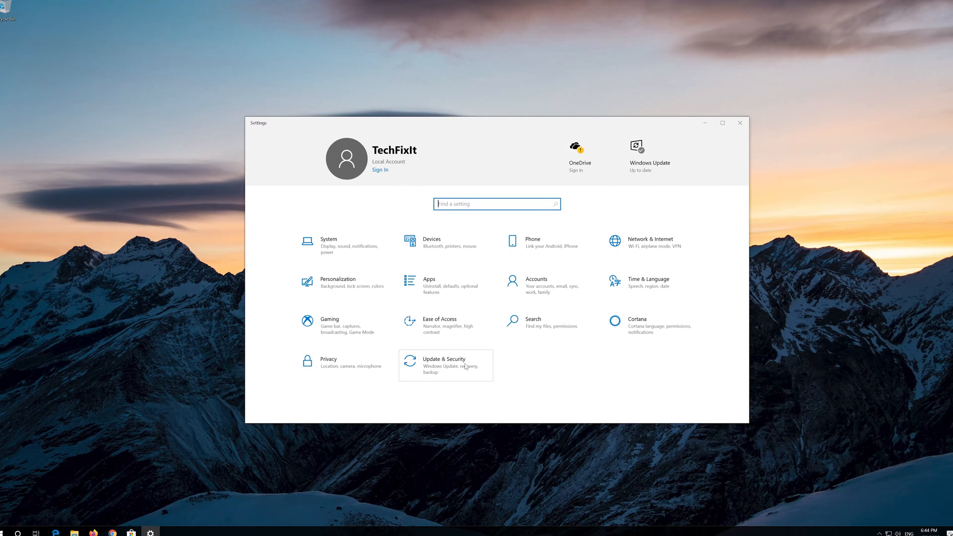
{"action": "left_click", "coordinate": [444, 365]}
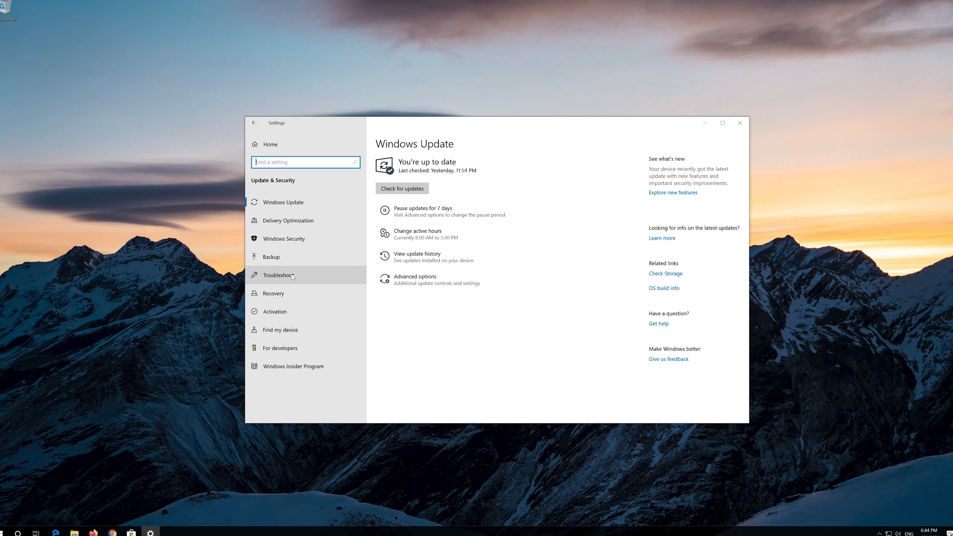
Run the Windows Update troubleshooter from the Troubleshoot page.
{"action": "left_click", "coordinate": [278, 275]}
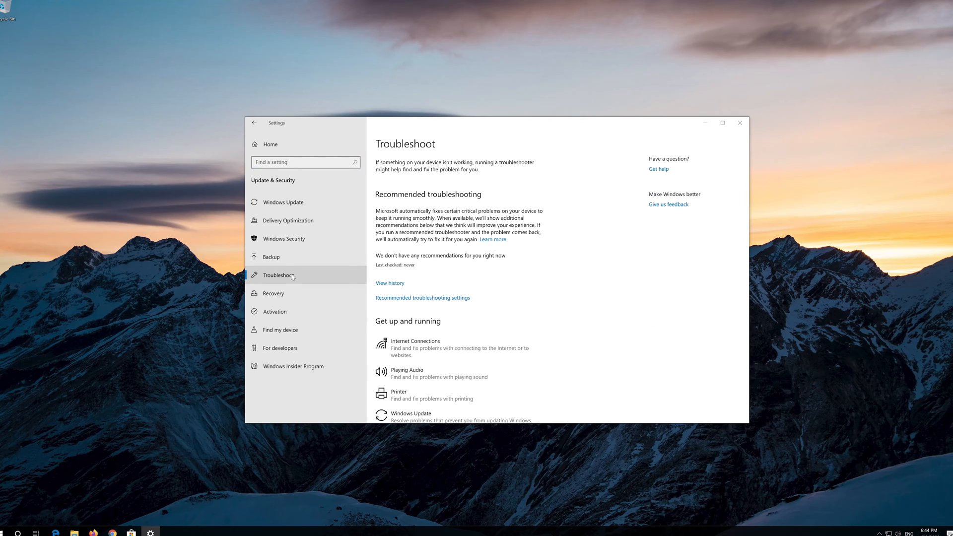
{"action": "scroll", "scroll_direction": "down", "scroll_amount": 3}
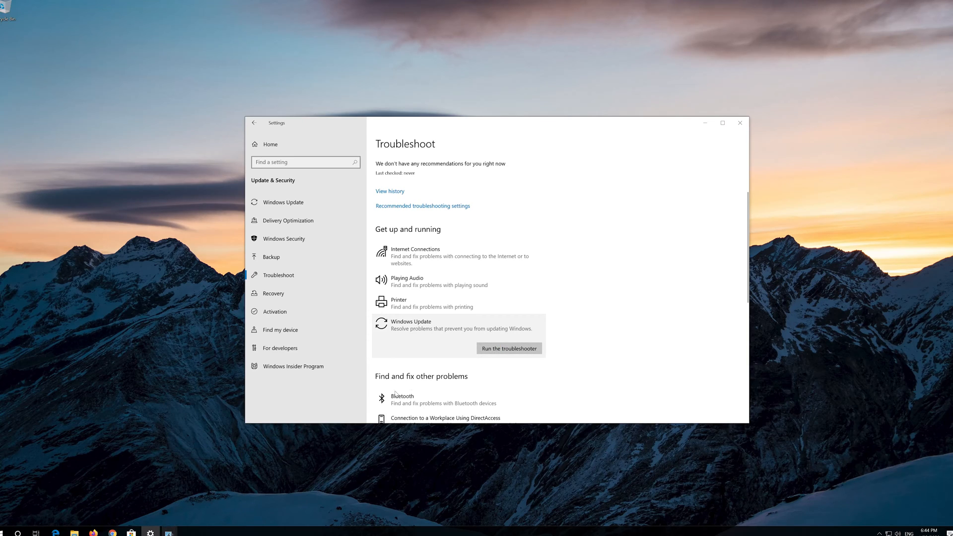
{"action": "left_click", "coordinate": [508, 349]}
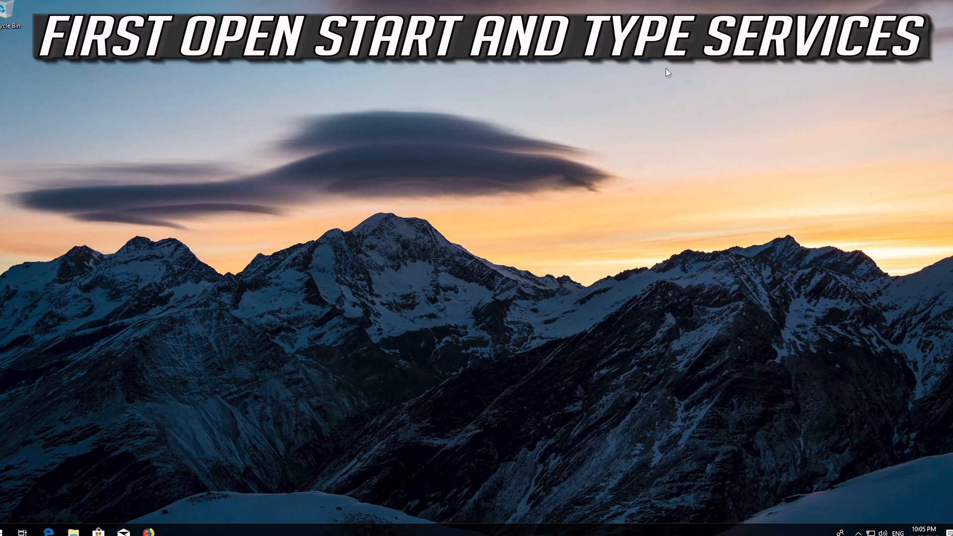
Search 'service', open the Services console and select the Windows Update service.
{"action": "type", "text": "service"}
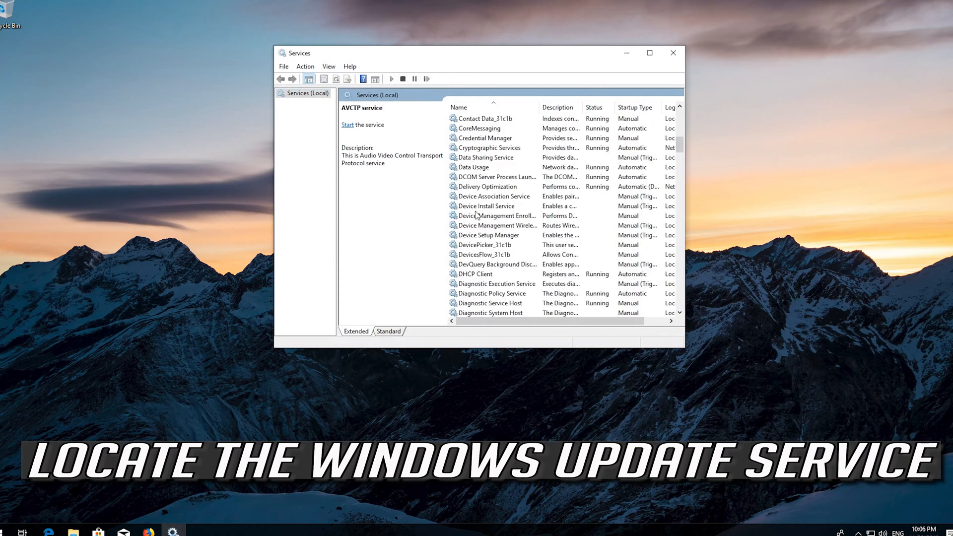
{"action": "scroll", "scroll_direction": "down", "scroll_amount": 3}
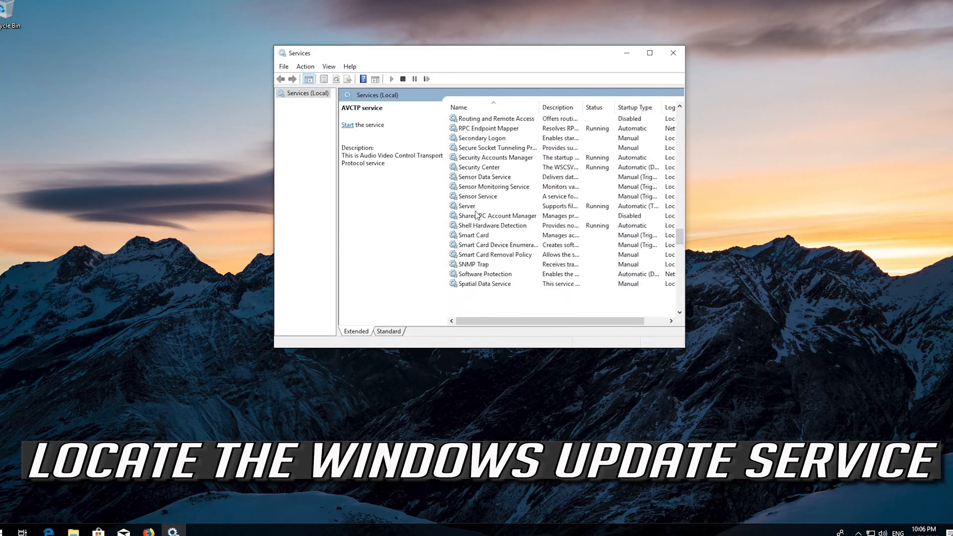
{"action": "scroll", "scroll_direction": "down", "scroll_amount": 3}
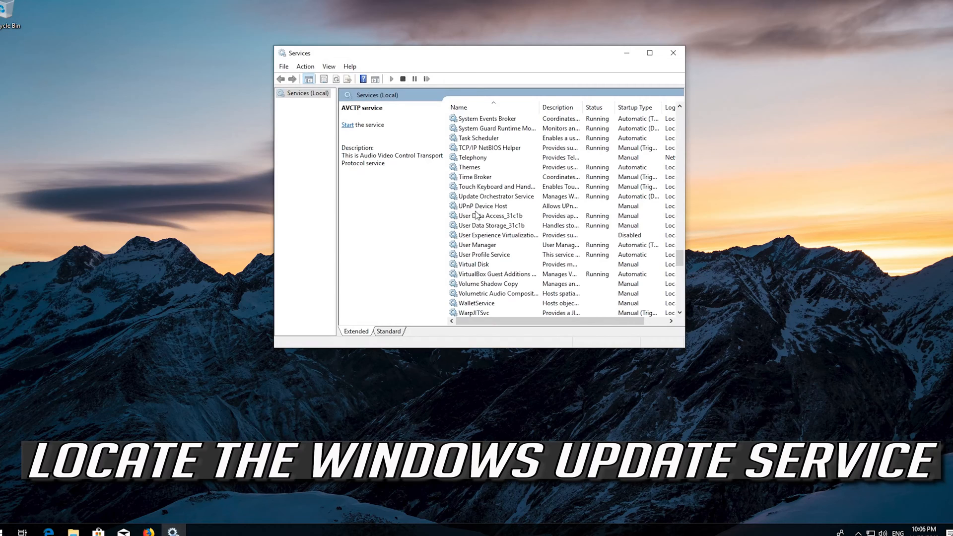
{"action": "scroll", "scroll_direction": "down", "scroll_amount": 3}
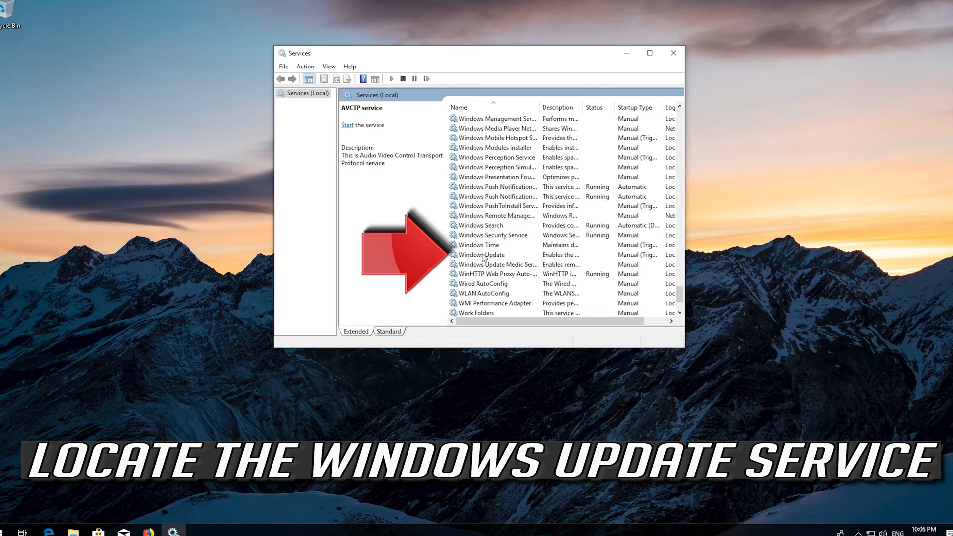
{"action": "left_click", "coordinate": [482, 255]}
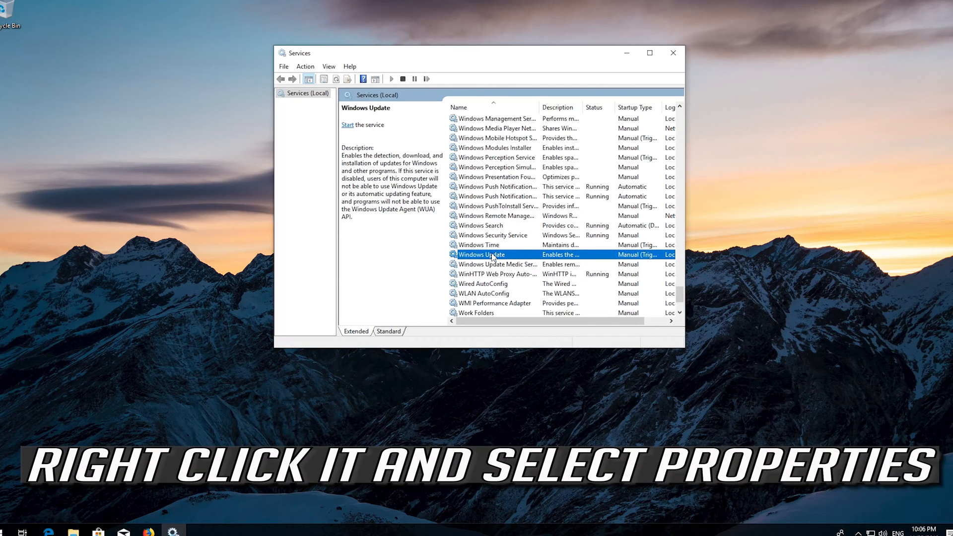
Set the Windows Update service's startup type to Automatic and apply it.
{"action": "right_click", "coordinate": [483, 254]}
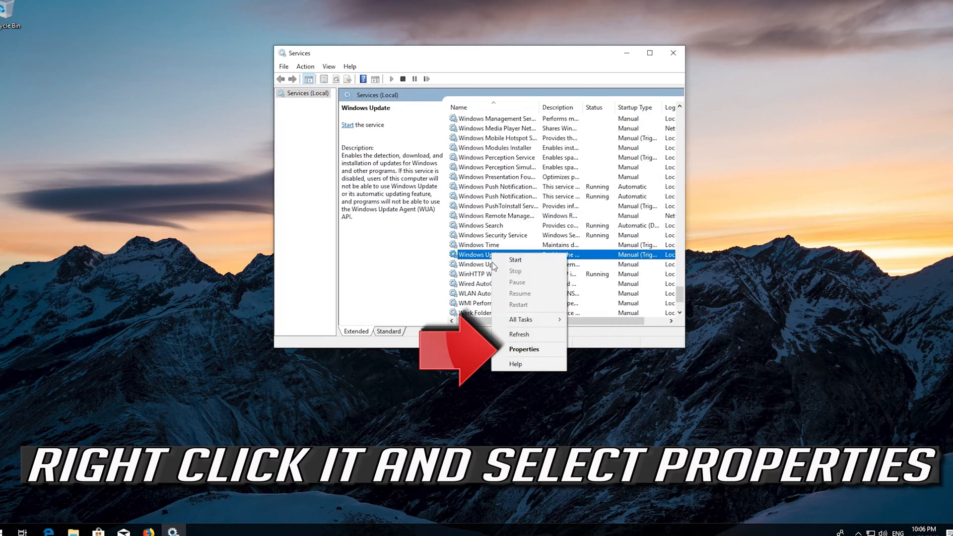
{"action": "mouse_move", "coordinate": [524, 349]}
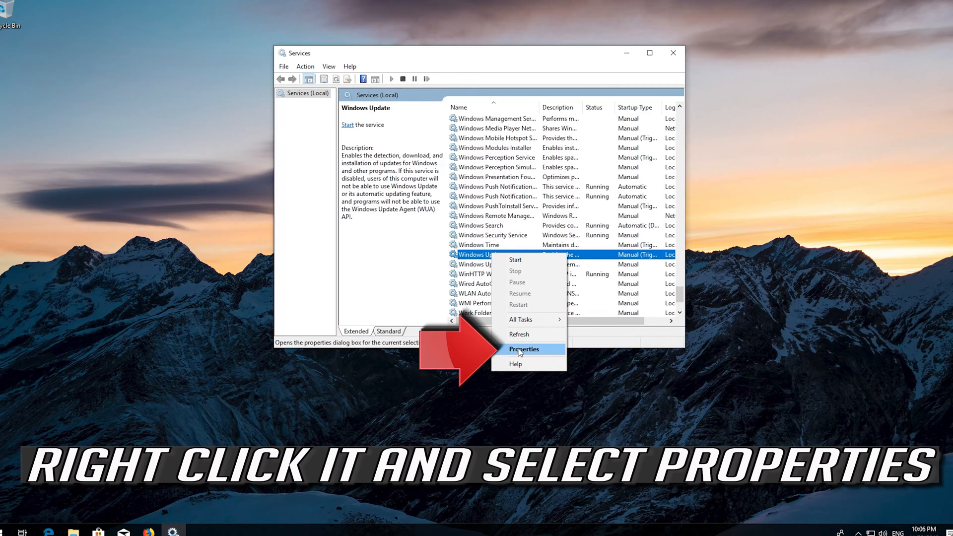
{"action": "left_click", "coordinate": [525, 349]}
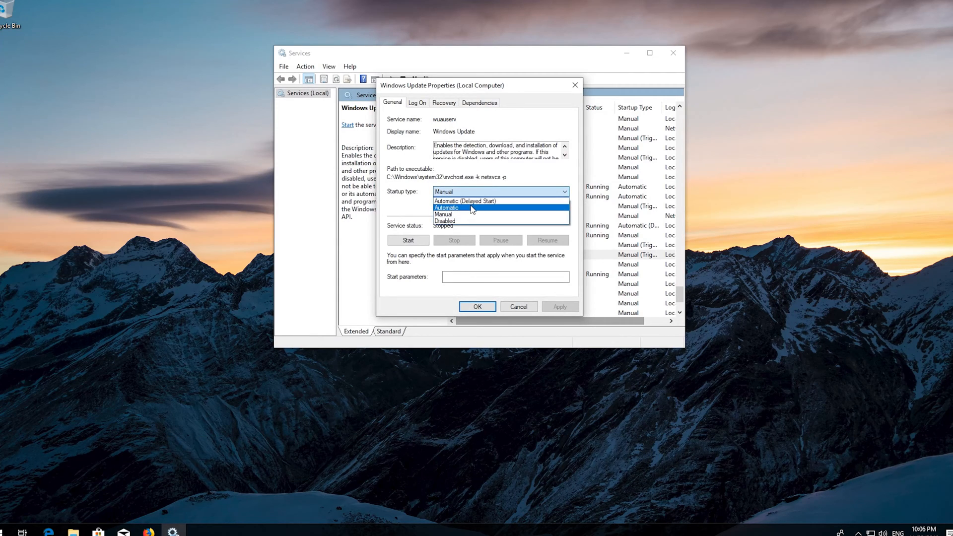
{"action": "left_click", "coordinate": [446, 208]}
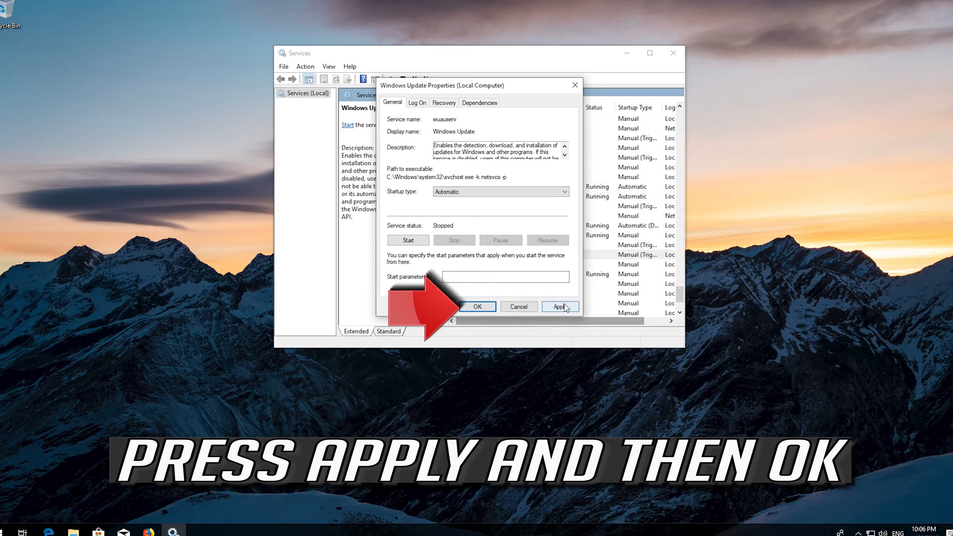
{"action": "left_click", "coordinate": [560, 307]}
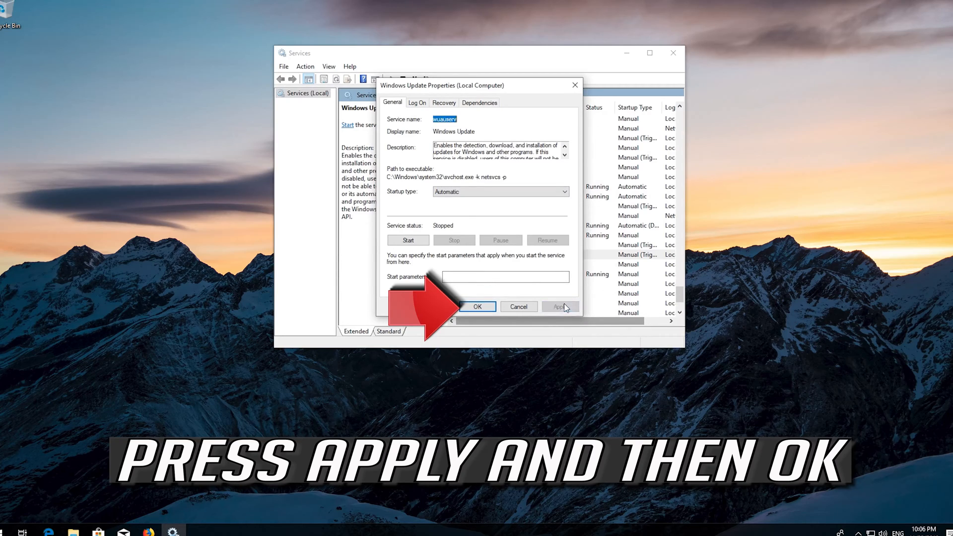
{"action": "left_click", "coordinate": [559, 306]}
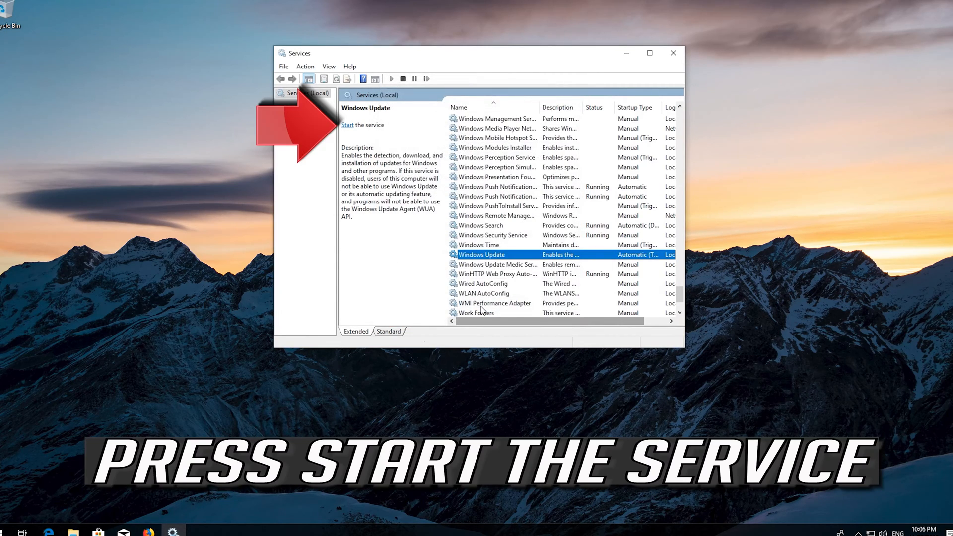
{"action": "mouse_move", "coordinate": [347, 125]}
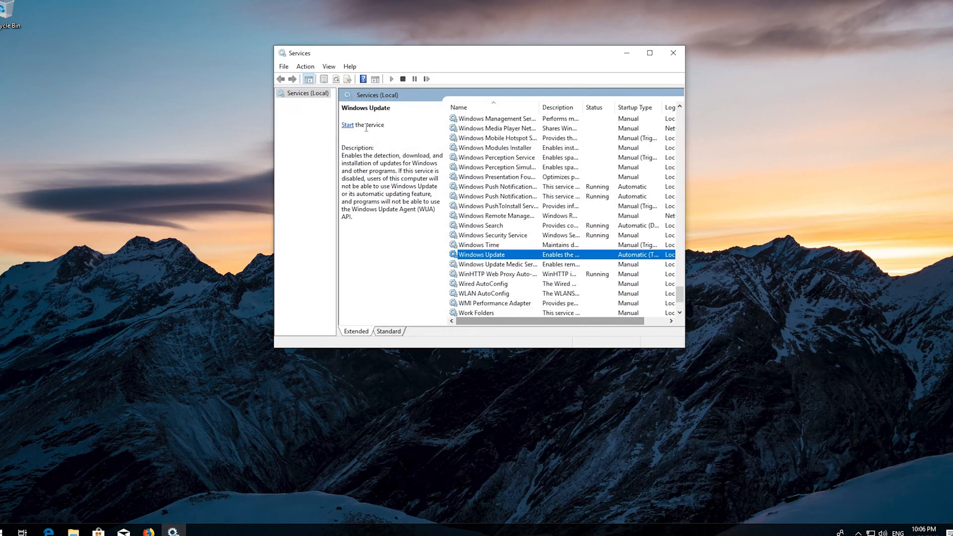
Start the Windows Update service, then restart it.
{"action": "left_click", "coordinate": [347, 125]}
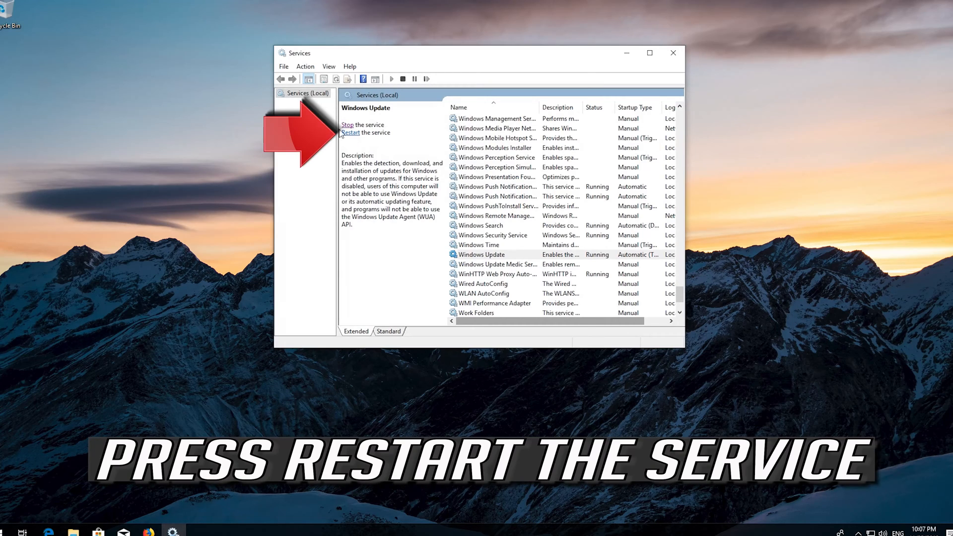
{"action": "mouse_move", "coordinate": [351, 133]}
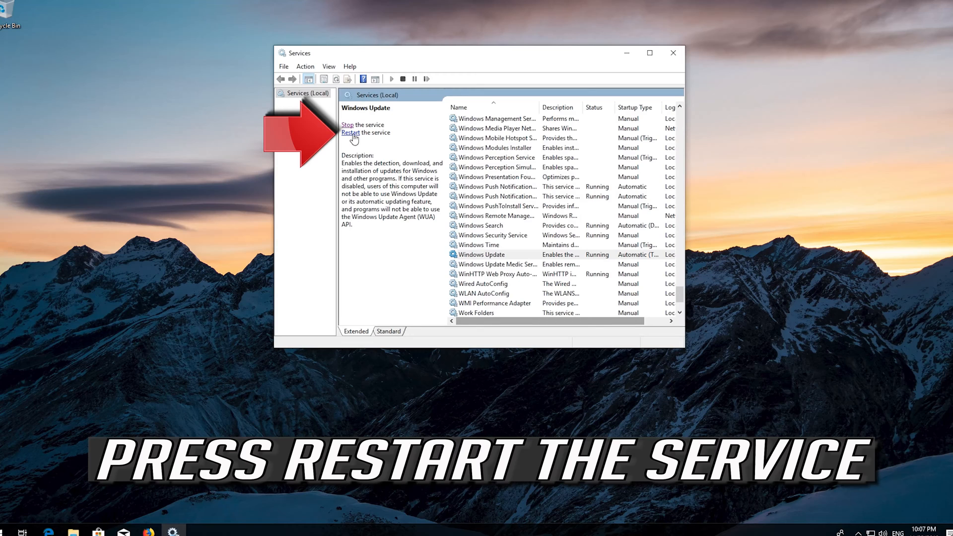
{"action": "left_click", "coordinate": [350, 133]}
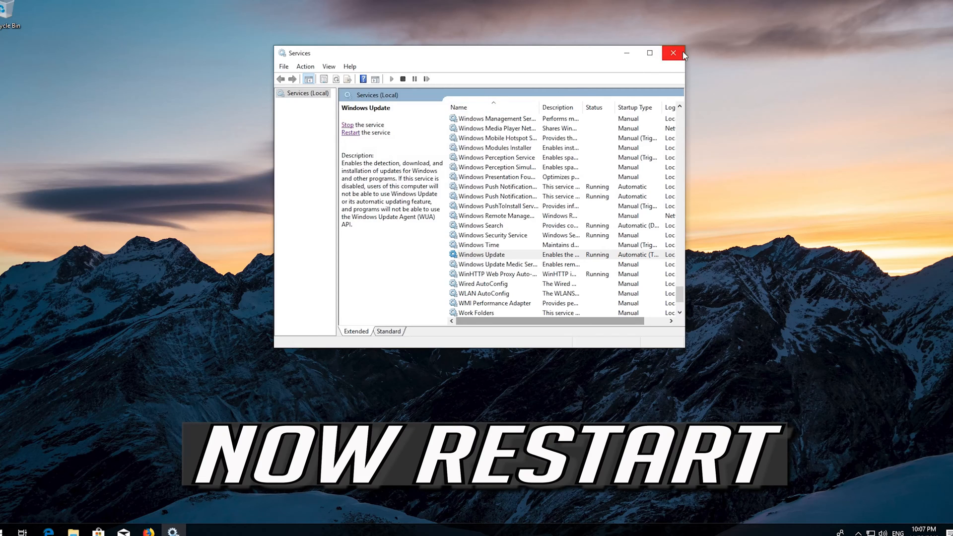
Close Services and restart the computer from the Start menu's Power options.
{"action": "left_click", "coordinate": [673, 53]}
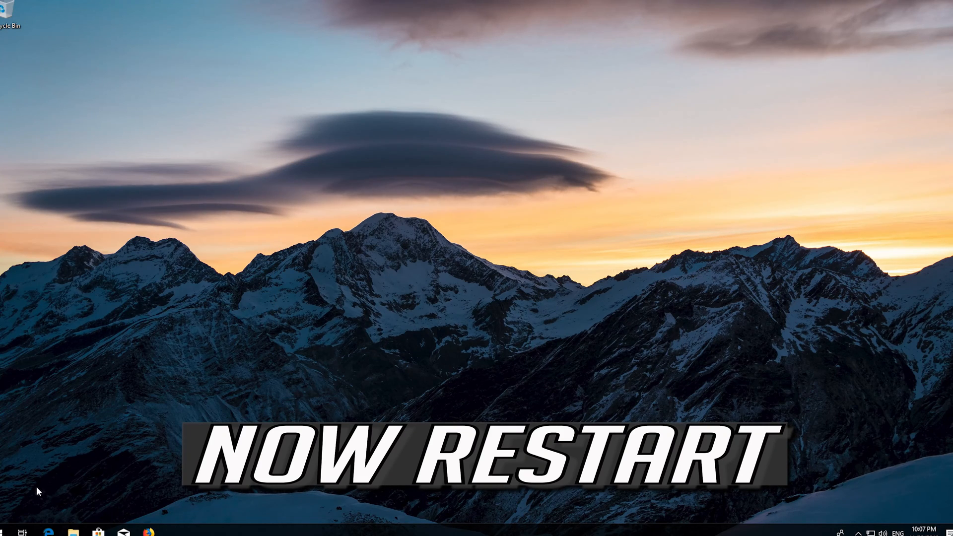
{"action": "left_click", "coordinate": [5, 532]}
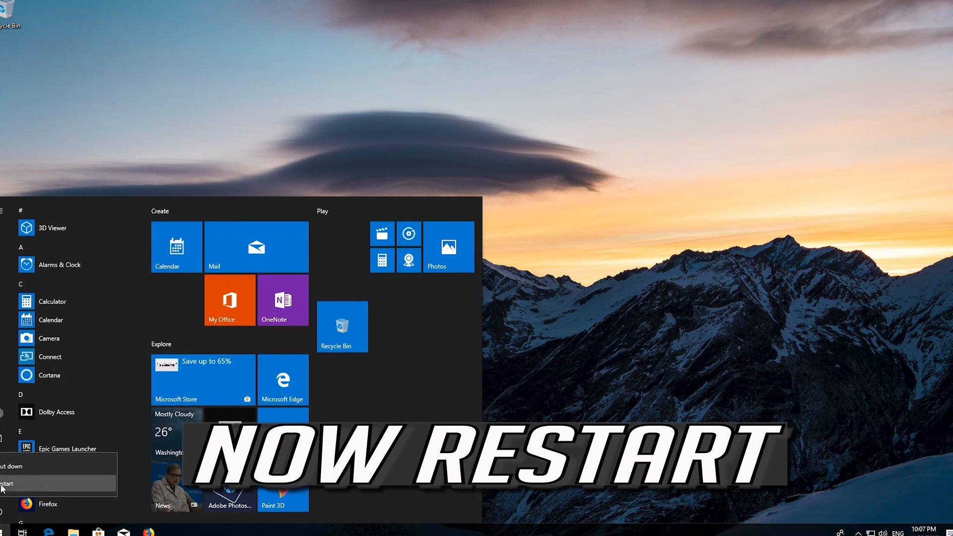
{"action": "left_click", "coordinate": [8, 483]}
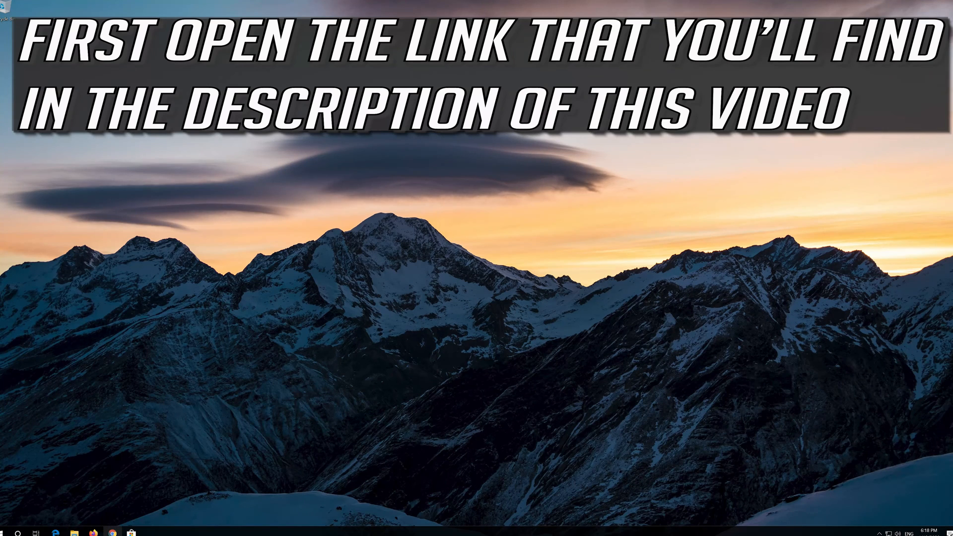
In Chrome, go to microsoft.com/en-us/software-download/windows10, download the Media Creation Tool and run it.
{"action": "left_click", "coordinate": [112, 534]}
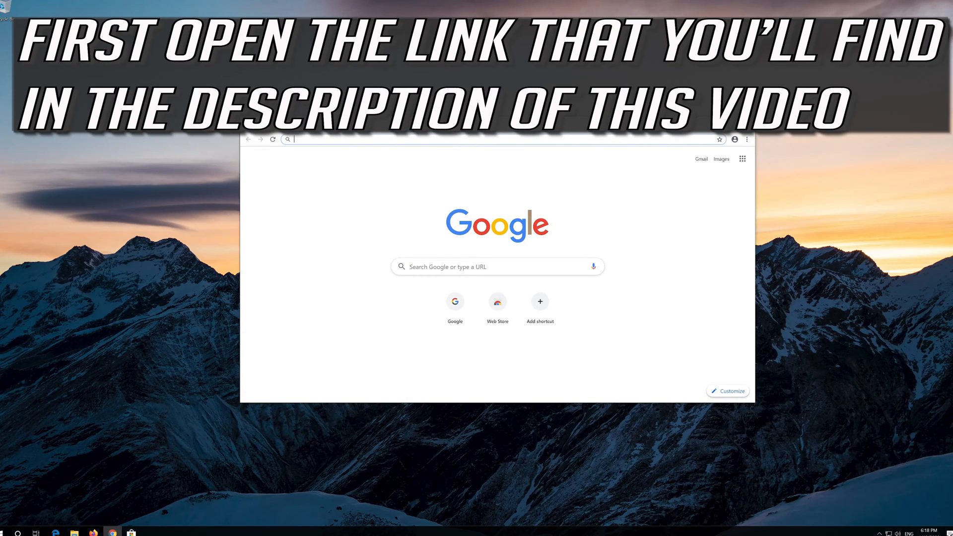
{"action": "type", "text": "microsoft.com/en-us/software-download/windows10"}
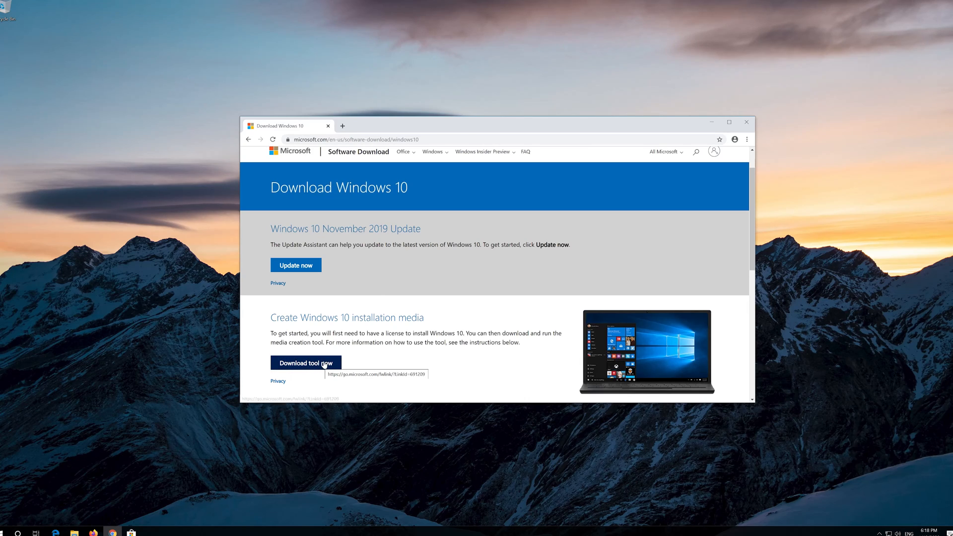
{"action": "left_click", "coordinate": [306, 363]}
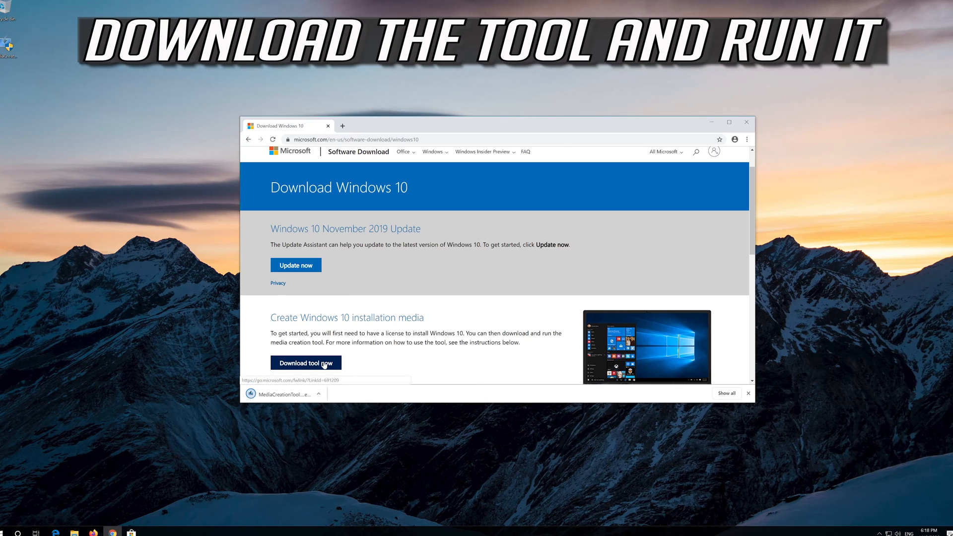
{"action": "left_click", "coordinate": [306, 363]}
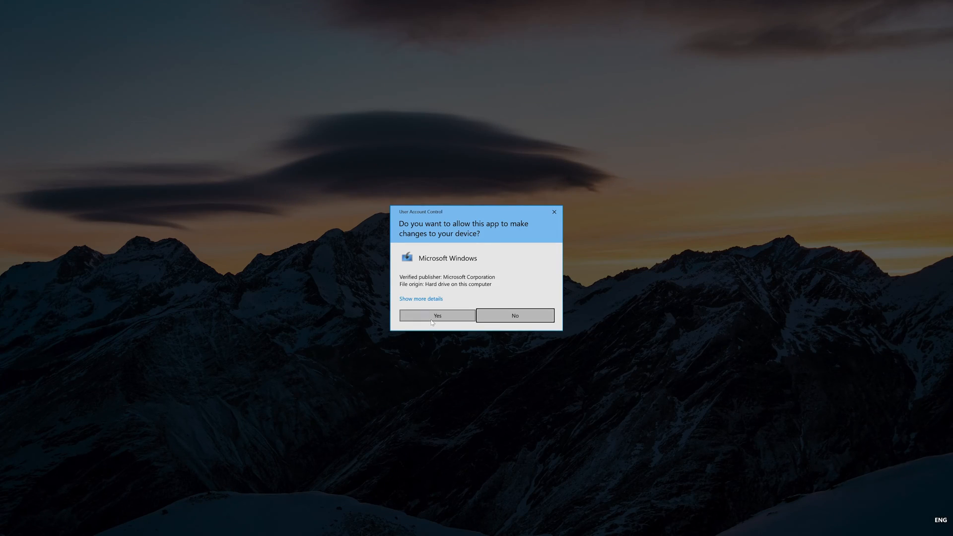
Allow Windows 10 Setup to run, accept its license, and choose Upgrade this PC now.
{"action": "left_click", "coordinate": [437, 316]}
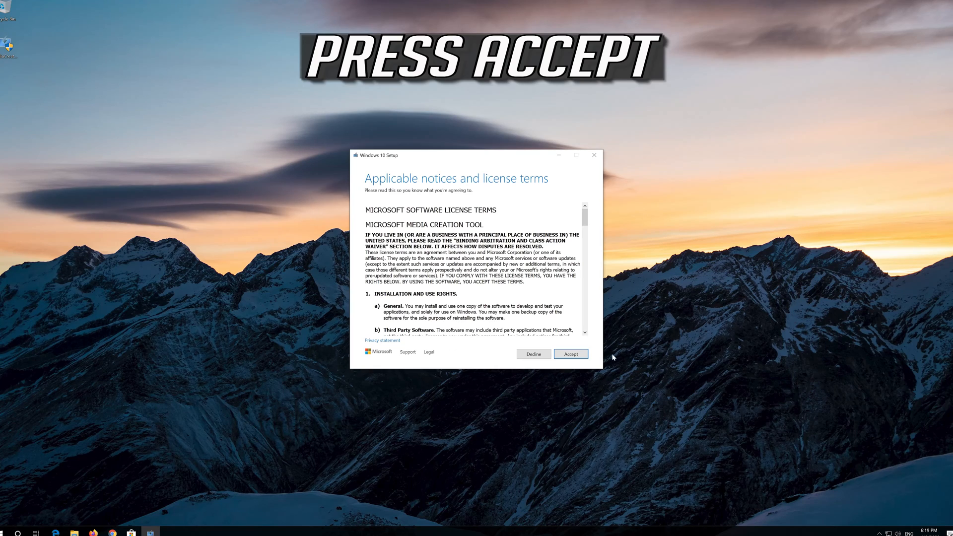
{"action": "left_click", "coordinate": [570, 354]}
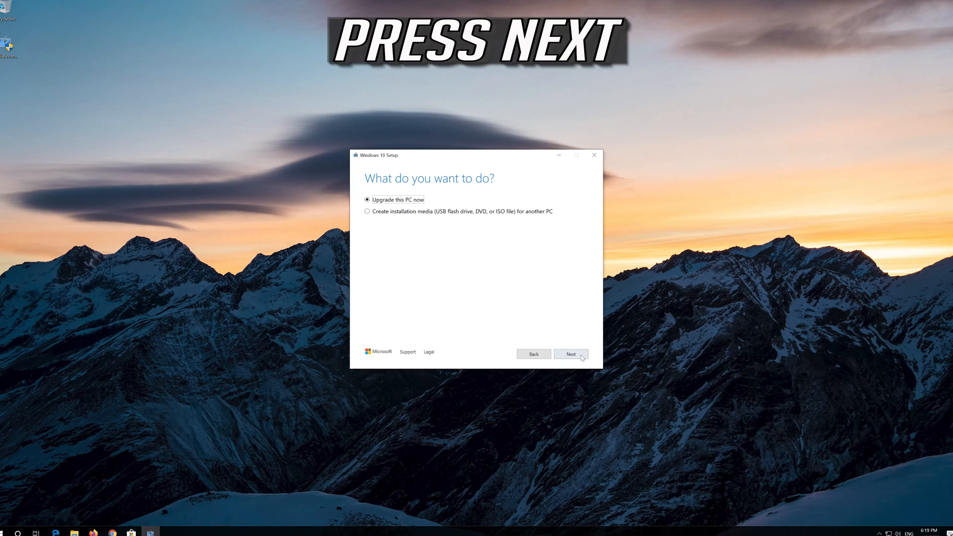
{"action": "left_click", "coordinate": [571, 354]}
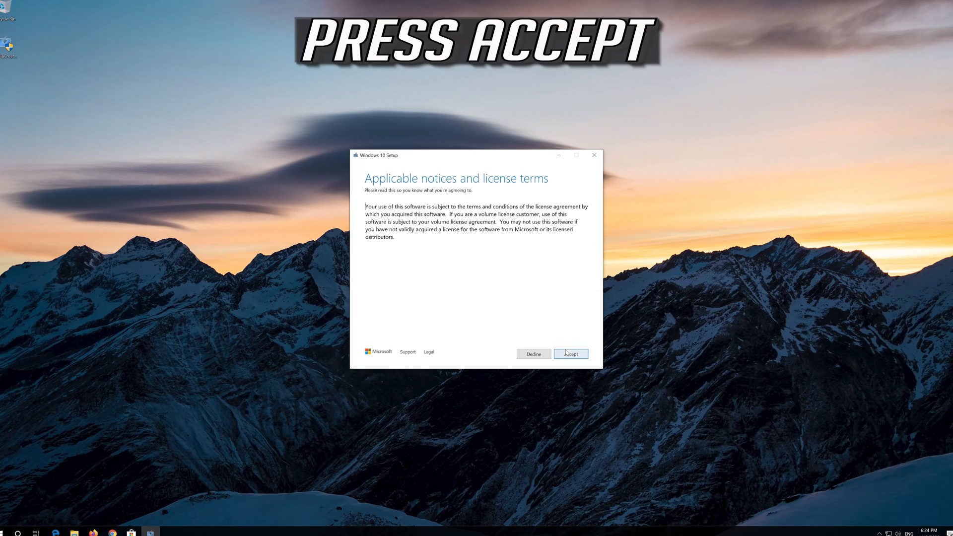
Accept the second license terms and install Windows 10 Pro, keeping files and apps.
{"action": "left_click", "coordinate": [569, 354]}
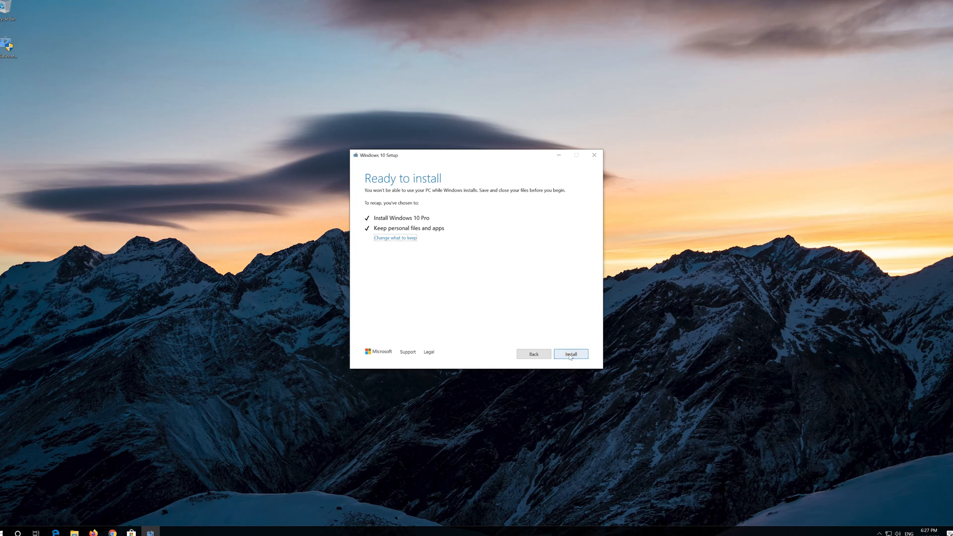
{"action": "left_click", "coordinate": [570, 354]}
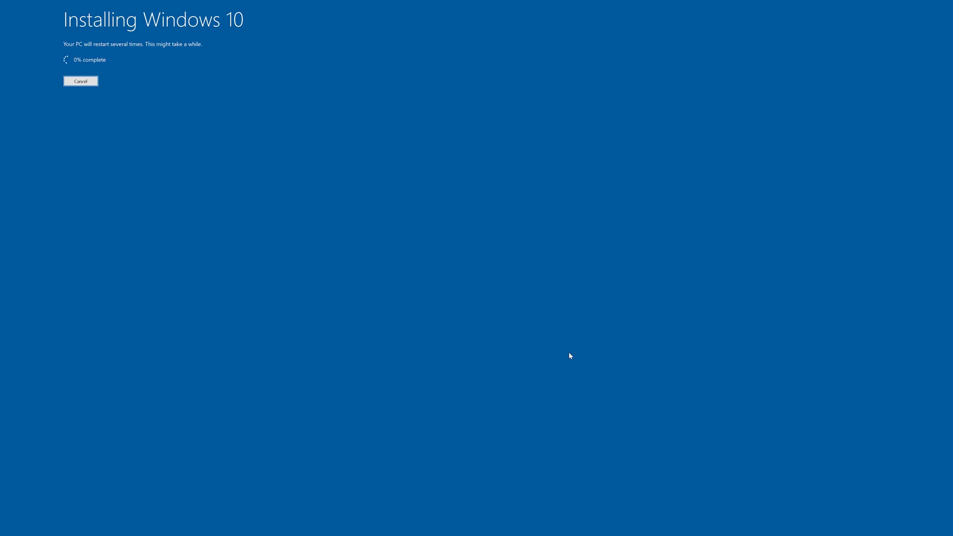